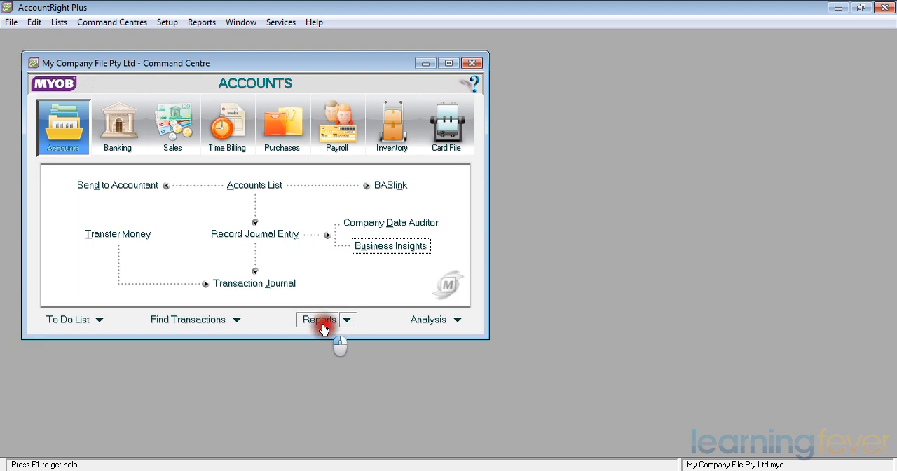
From the Accounts Command Centre's Reports index, pick the Standard Balance Sheet.
{"action": "left_click", "coordinate": [319, 320]}
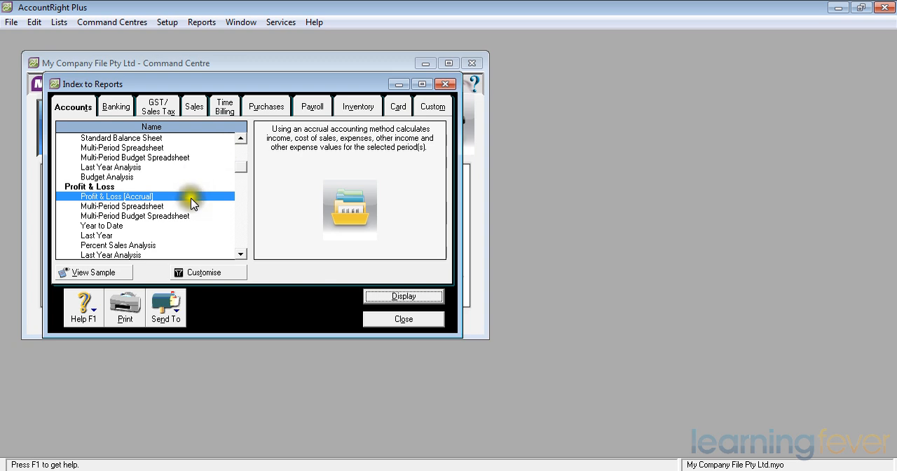
{"action": "mouse_move", "coordinate": [241, 137]}
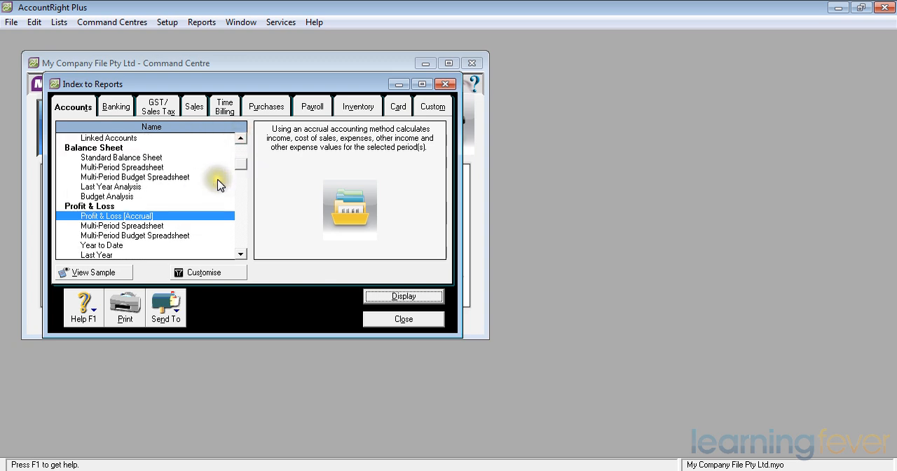
{"action": "mouse_move", "coordinate": [141, 159]}
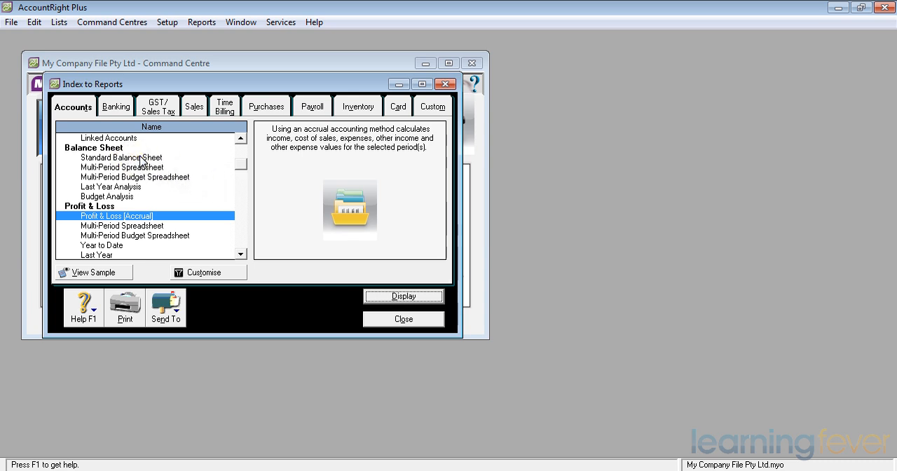
{"action": "left_click", "coordinate": [122, 157]}
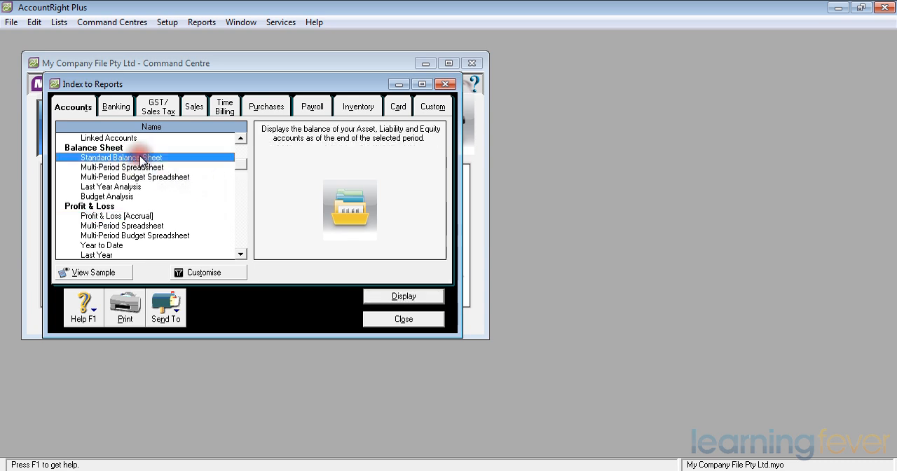
{"action": "mouse_move", "coordinate": [202, 275]}
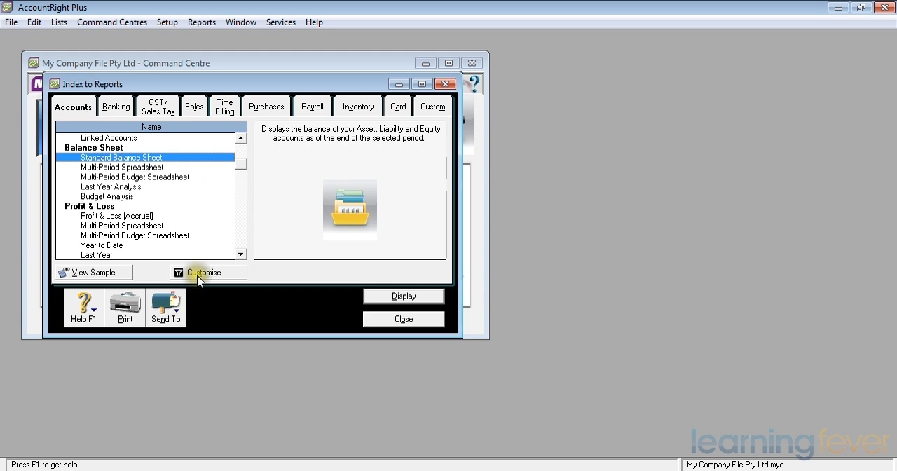
Open Customise for the Standard Balance Sheet and show the Report Level options.
{"action": "left_click", "coordinate": [204, 272]}
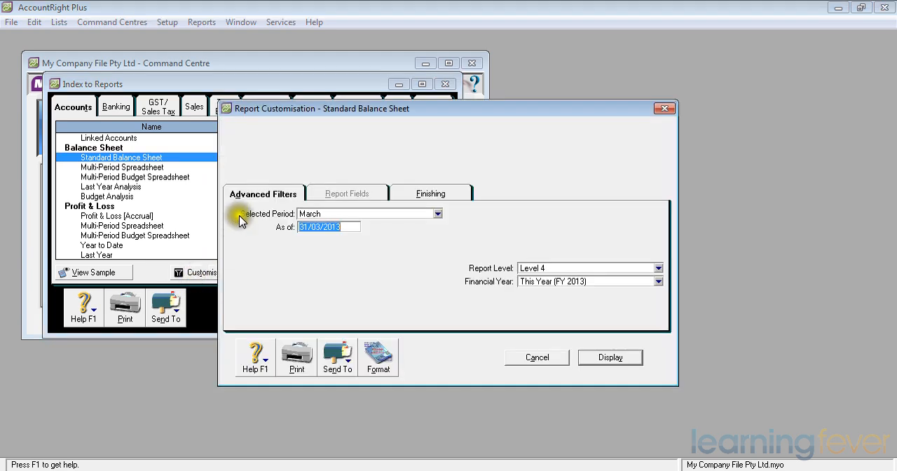
{"action": "mouse_move", "coordinate": [349, 219]}
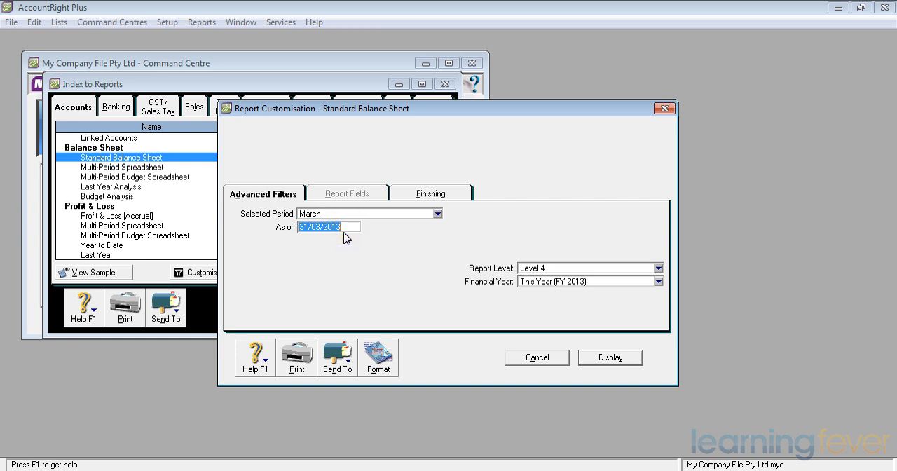
{"action": "mouse_move", "coordinate": [492, 300]}
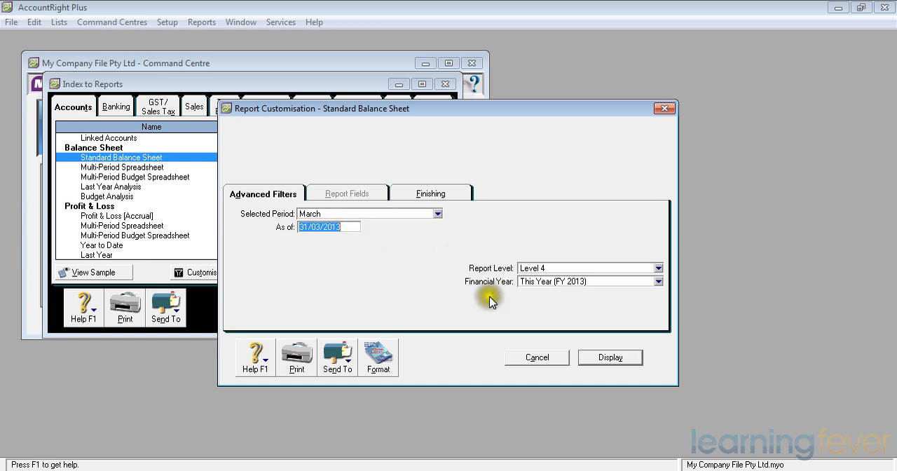
{"action": "mouse_move", "coordinate": [587, 272]}
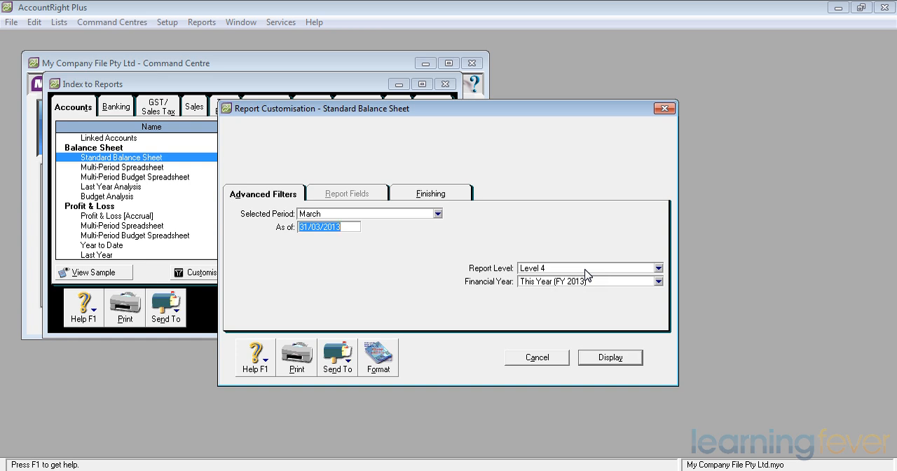
{"action": "mouse_move", "coordinate": [611, 278]}
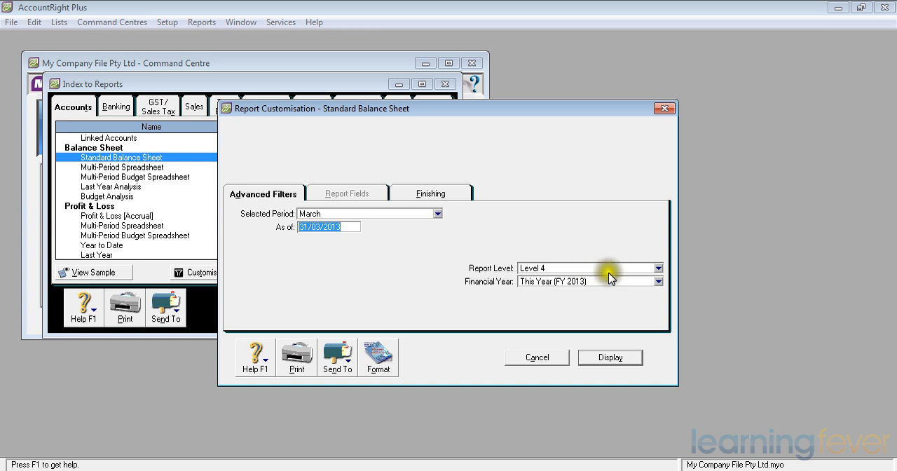
{"action": "left_click", "coordinate": [658, 268]}
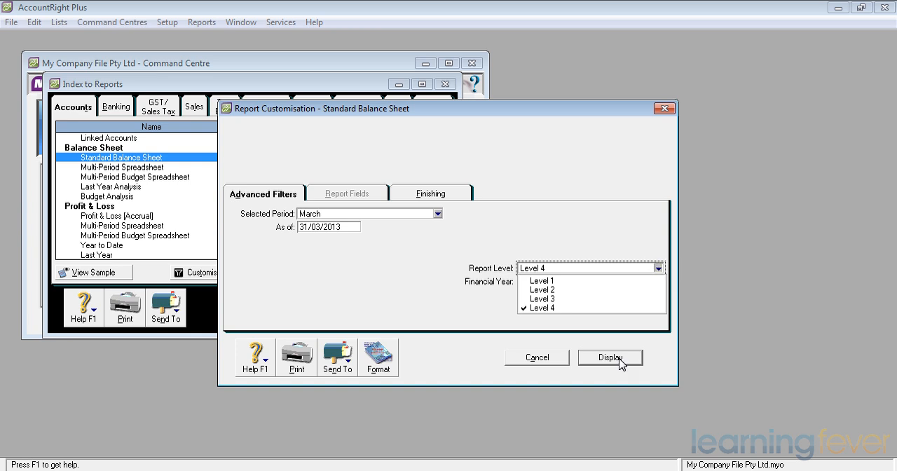
Display the Balance Sheet as of March 2013 on screen.
{"action": "left_click", "coordinate": [610, 358]}
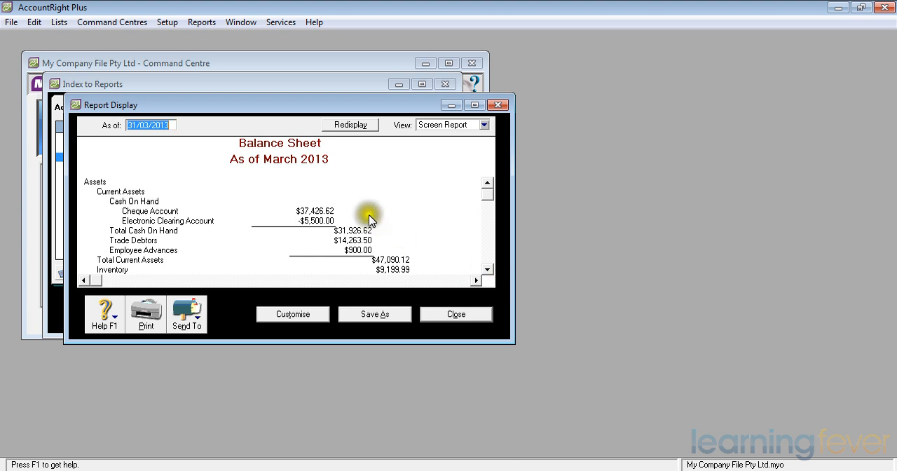
{"action": "mouse_move", "coordinate": [336, 164]}
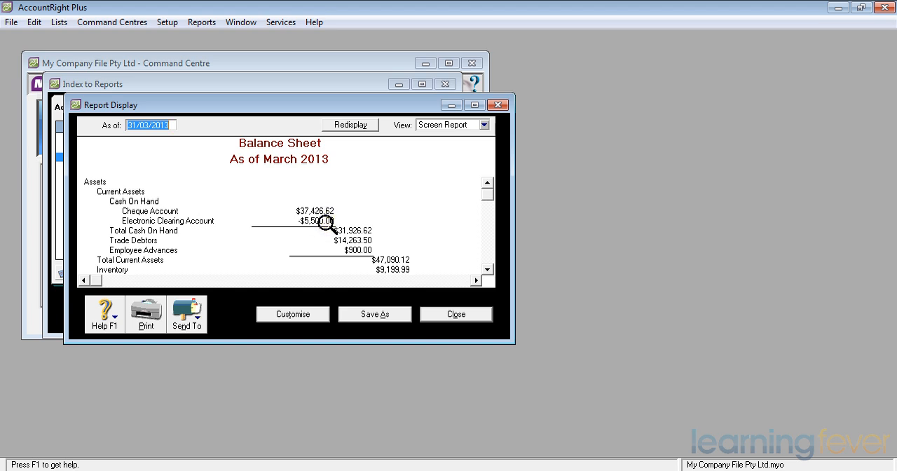
{"action": "mouse_move", "coordinate": [323, 210]}
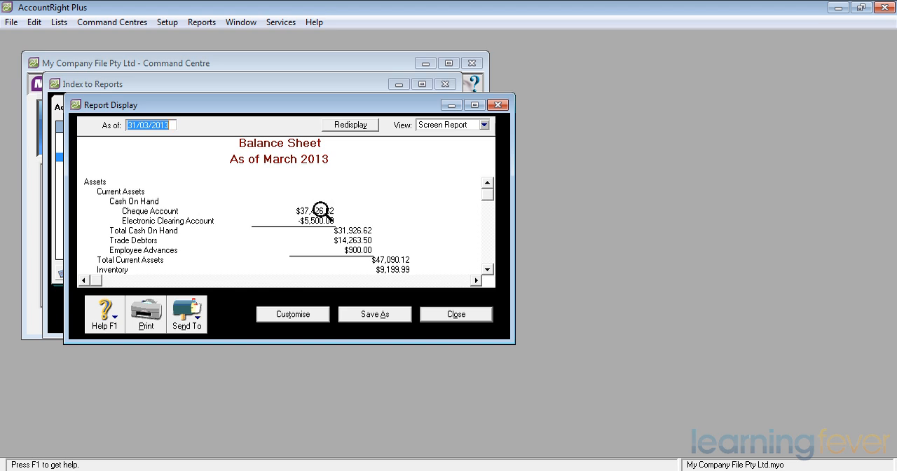
{"action": "mouse_move", "coordinate": [386, 236]}
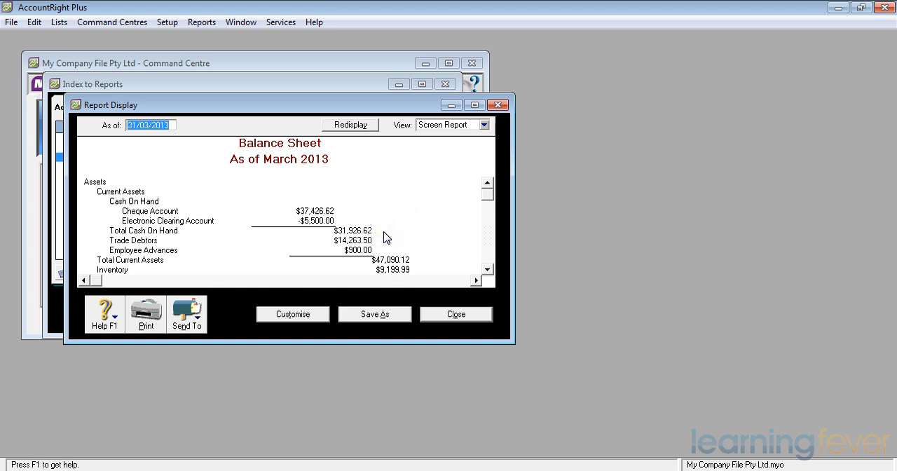
{"action": "mouse_move", "coordinate": [375, 248]}
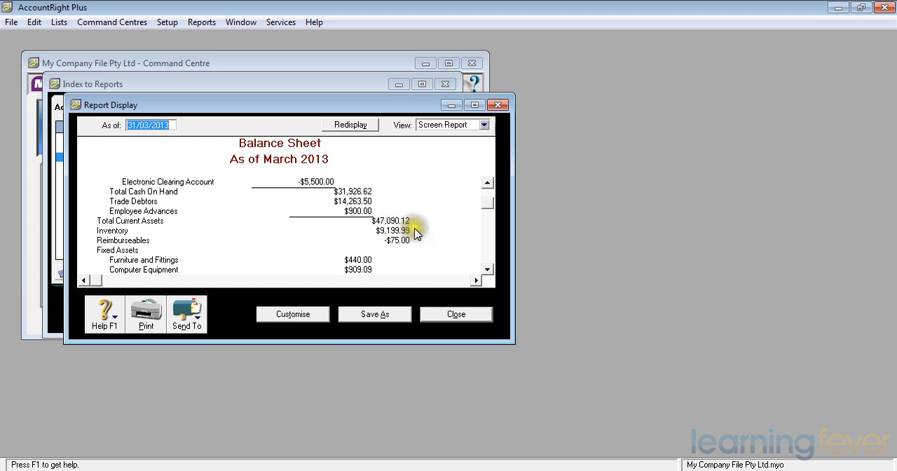
{"action": "mouse_move", "coordinate": [416, 236]}
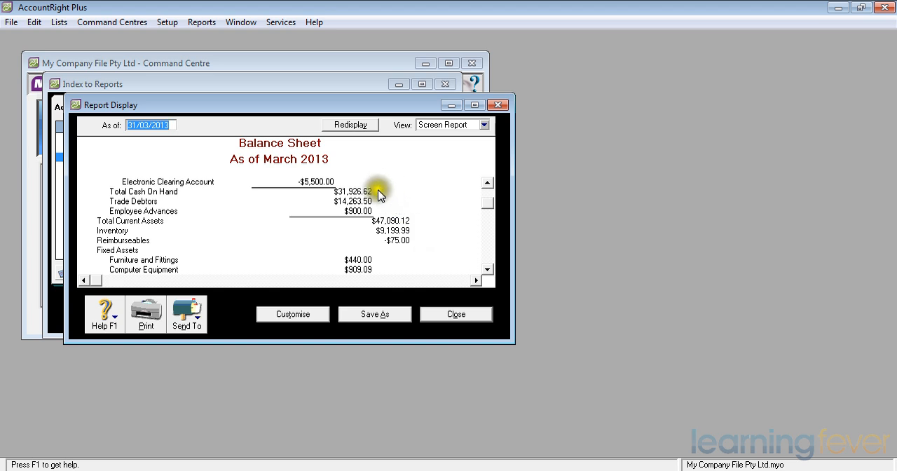
{"action": "mouse_move", "coordinate": [412, 237]}
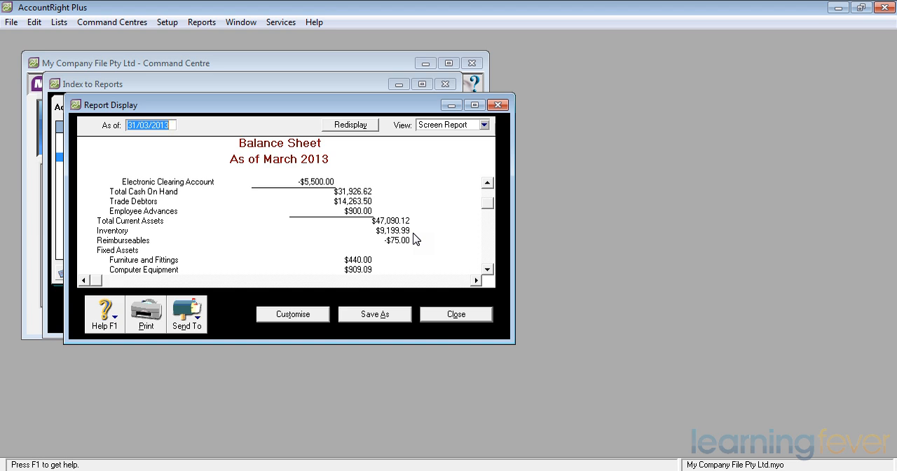
{"action": "mouse_move", "coordinate": [414, 250]}
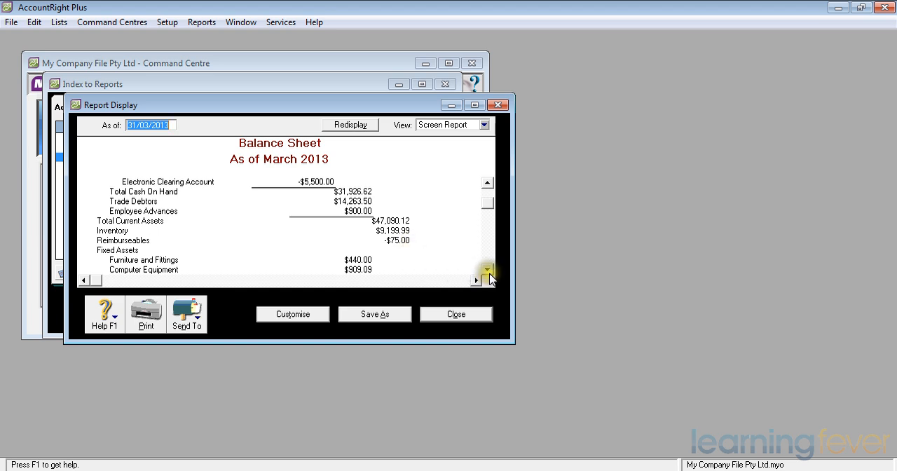
Scroll down to Total Fixed Assets and Total Assets of $57,564.20.
{"action": "left_click", "coordinate": [487, 272]}
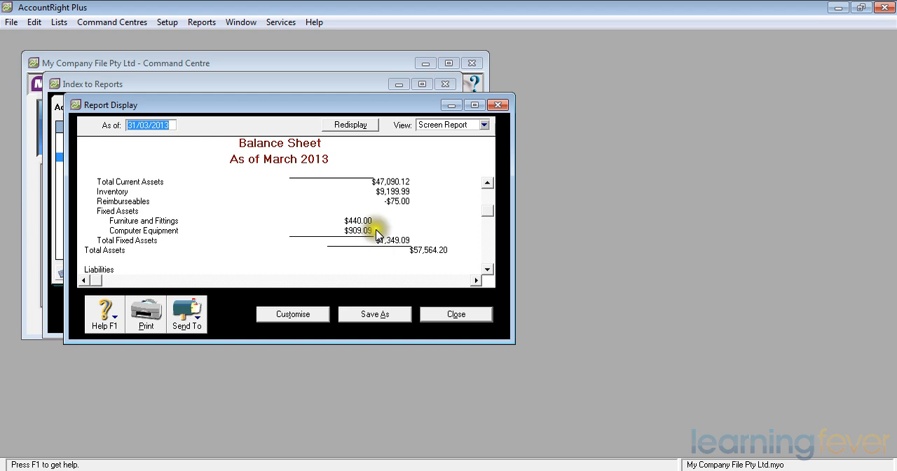
{"action": "mouse_move", "coordinate": [389, 252]}
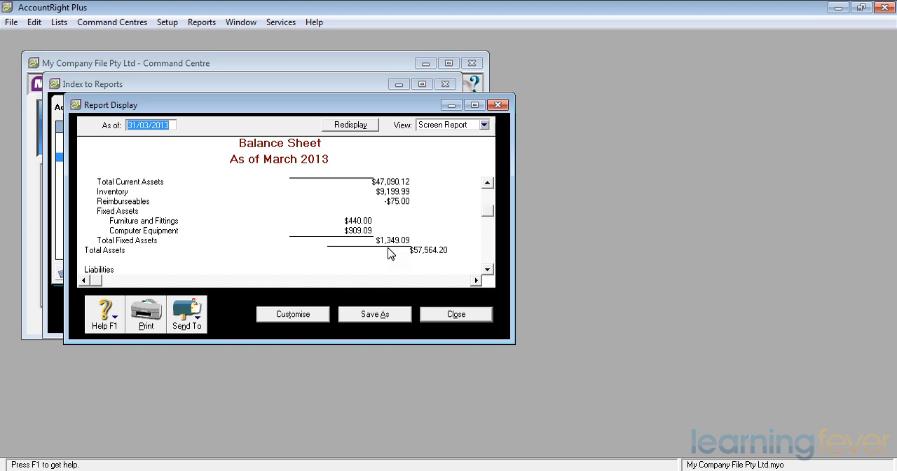
{"action": "left_click", "coordinate": [423, 253]}
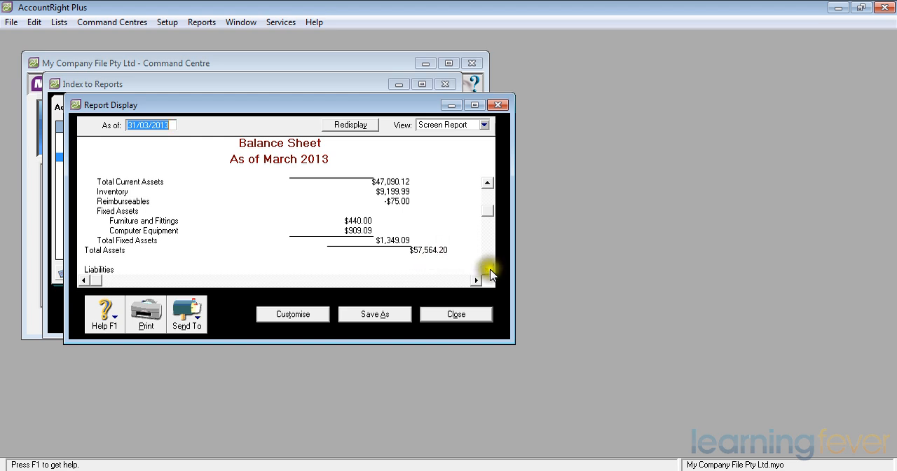
Scroll to current liabilities: Trade Creditors $9,350.00, GST Liabilities -$560.94.
{"action": "left_click", "coordinate": [487, 272]}
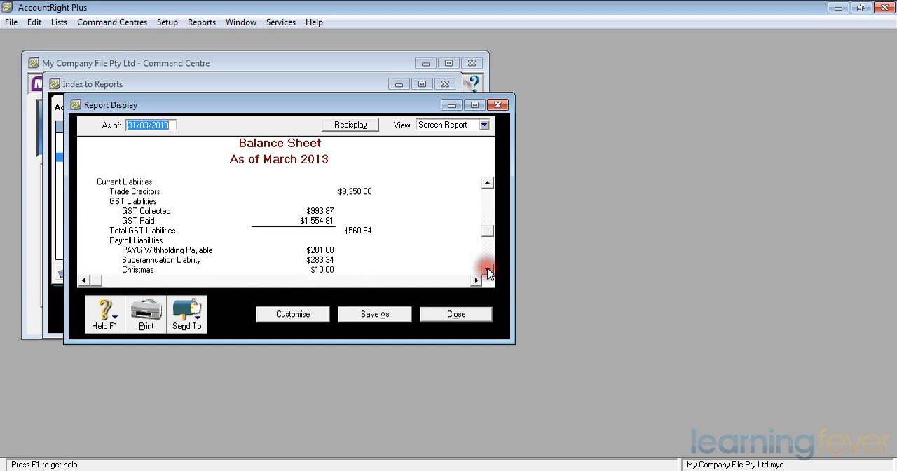
{"action": "mouse_move", "coordinate": [363, 192]}
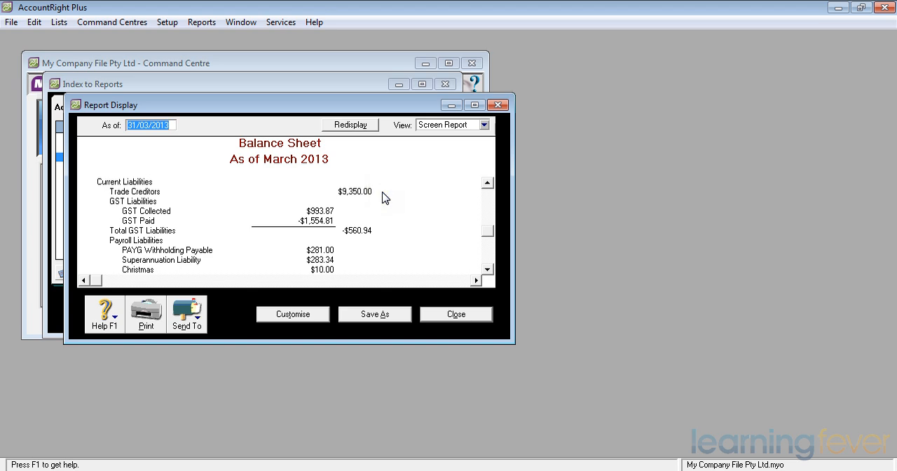
{"action": "mouse_move", "coordinate": [336, 216]}
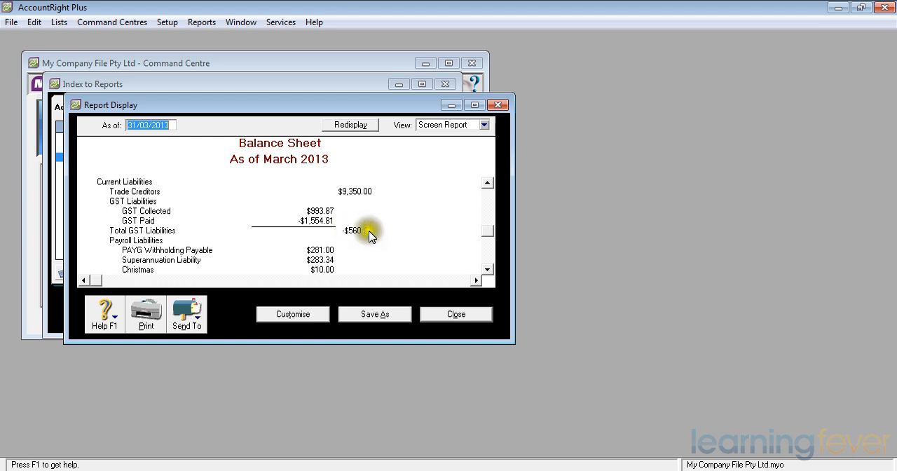
{"action": "mouse_move", "coordinate": [376, 236]}
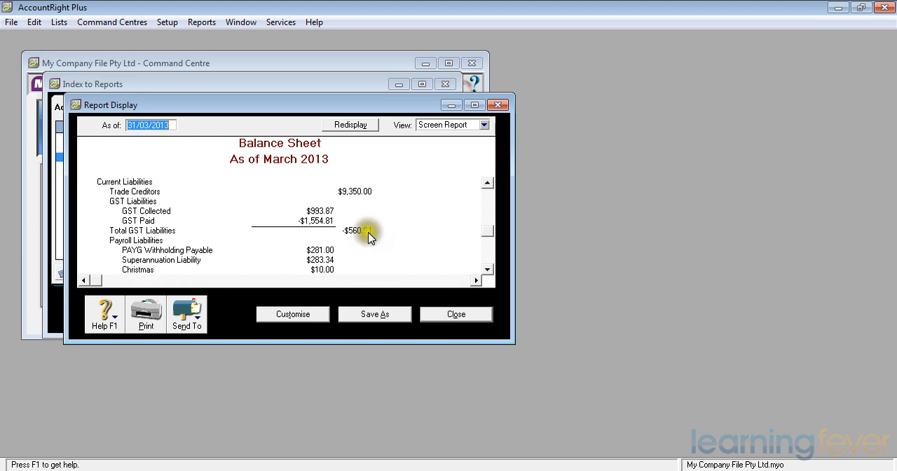
{"action": "mouse_move", "coordinate": [362, 241]}
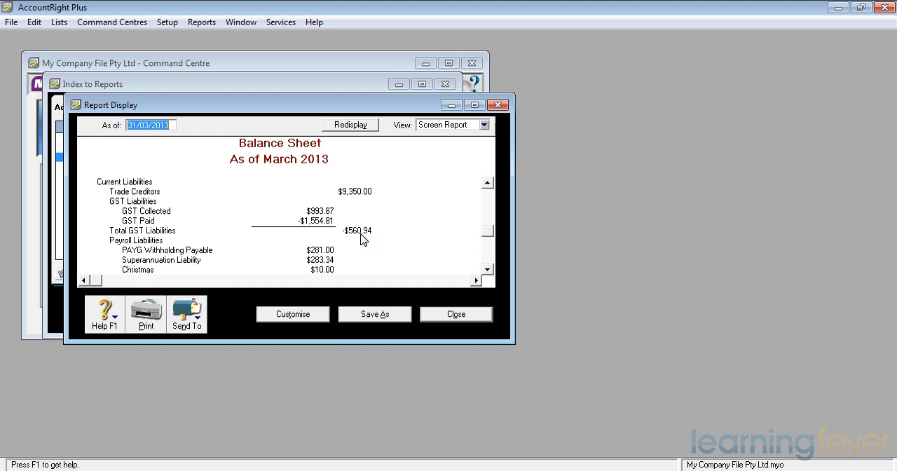
{"action": "mouse_move", "coordinate": [343, 262]}
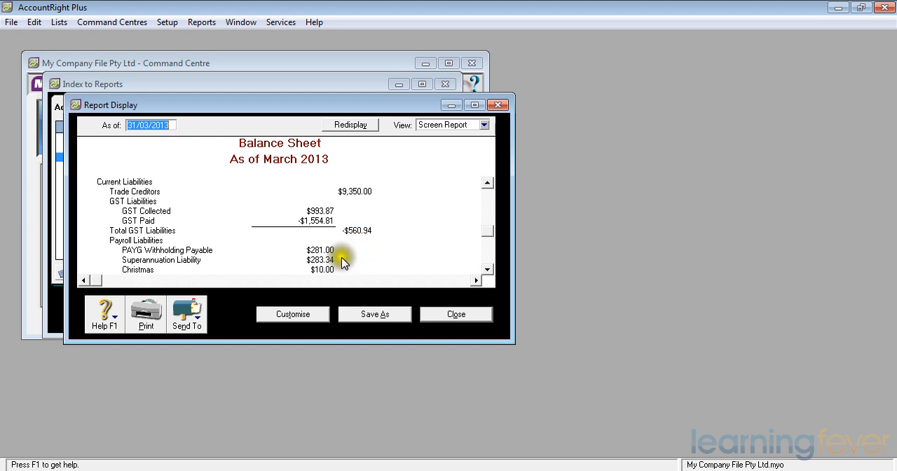
{"action": "mouse_move", "coordinate": [341, 255]}
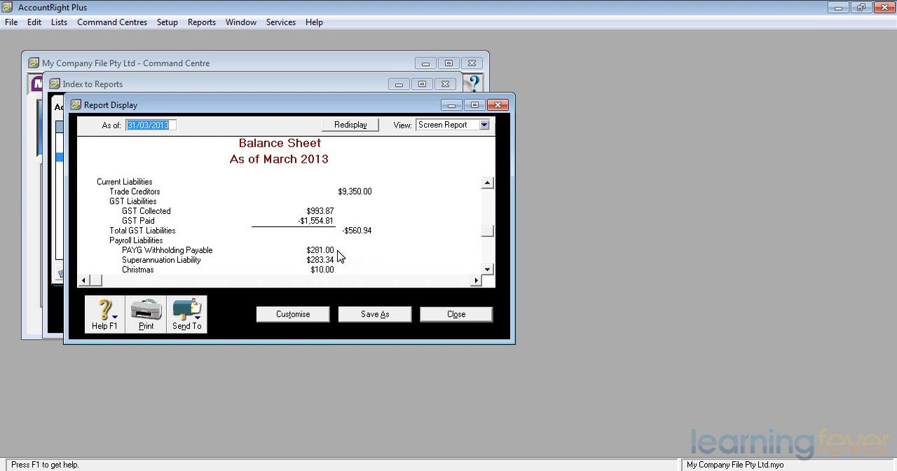
{"action": "mouse_move", "coordinate": [368, 237]}
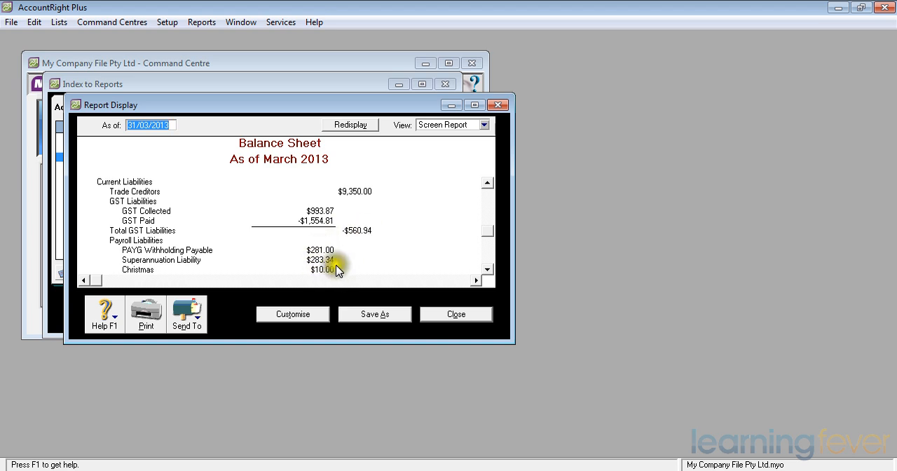
{"action": "mouse_move", "coordinate": [341, 275]}
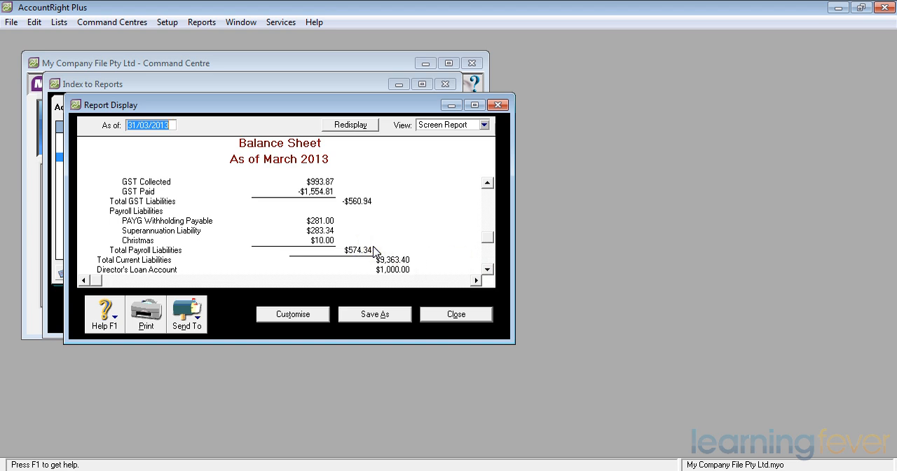
{"action": "mouse_move", "coordinate": [418, 264]}
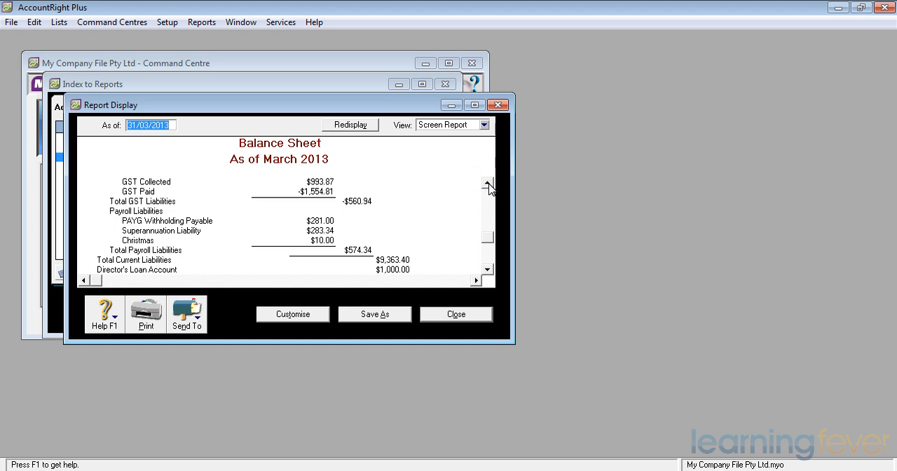
Scroll back up to Total Current Assets $47,090.12 and Total Assets $57,564.20.
{"action": "left_click", "coordinate": [485, 185]}
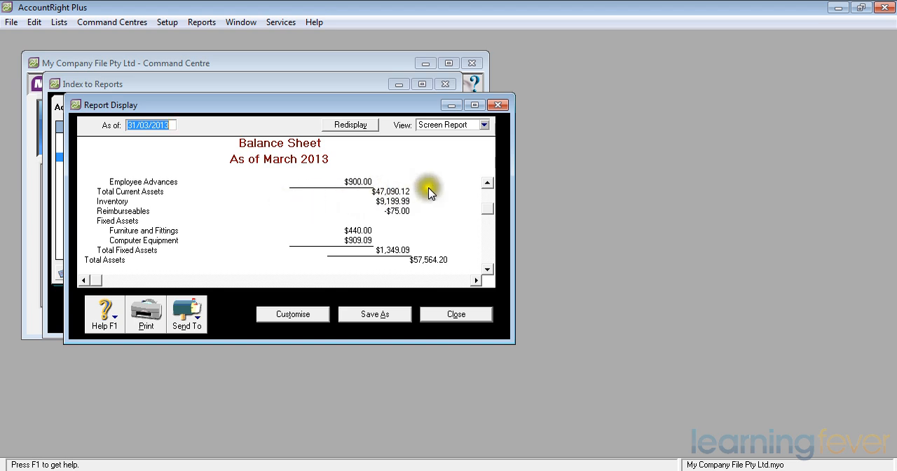
{"action": "mouse_move", "coordinate": [419, 197]}
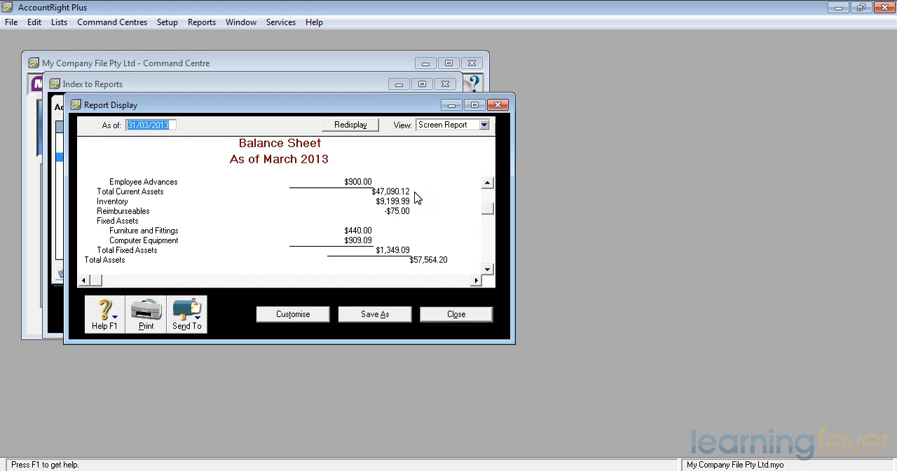
{"action": "mouse_move", "coordinate": [486, 273]}
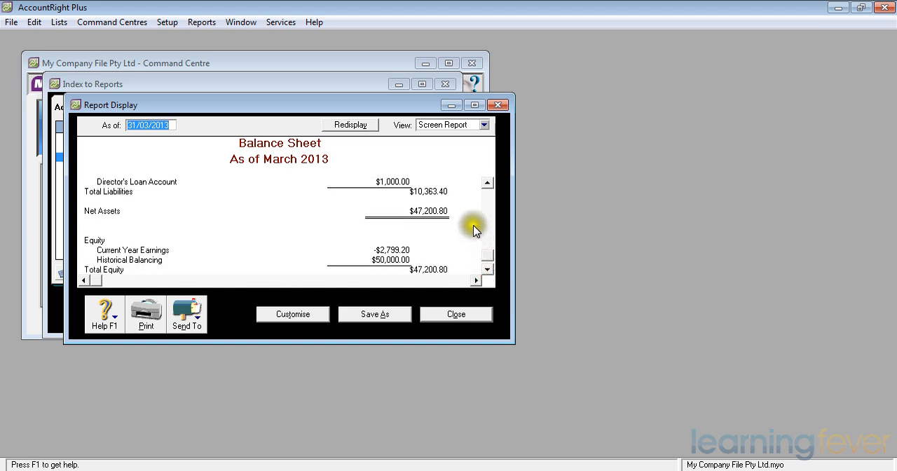
{"action": "mouse_move", "coordinate": [416, 216]}
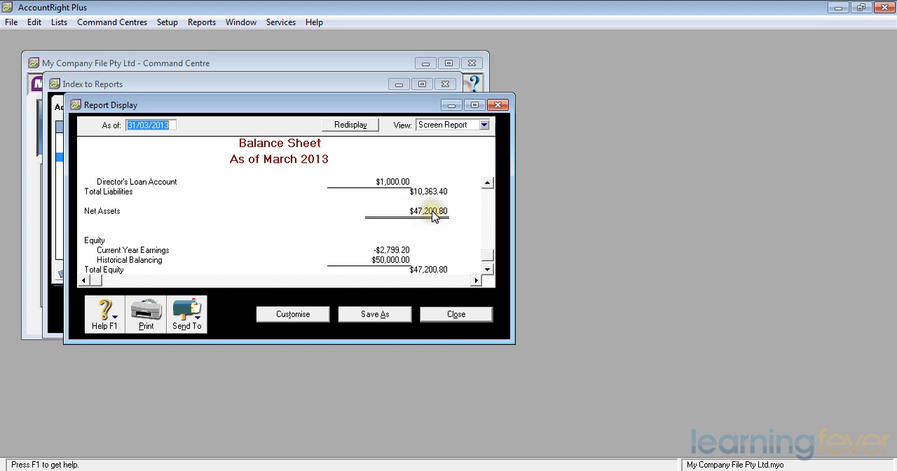
{"action": "mouse_move", "coordinate": [346, 191]}
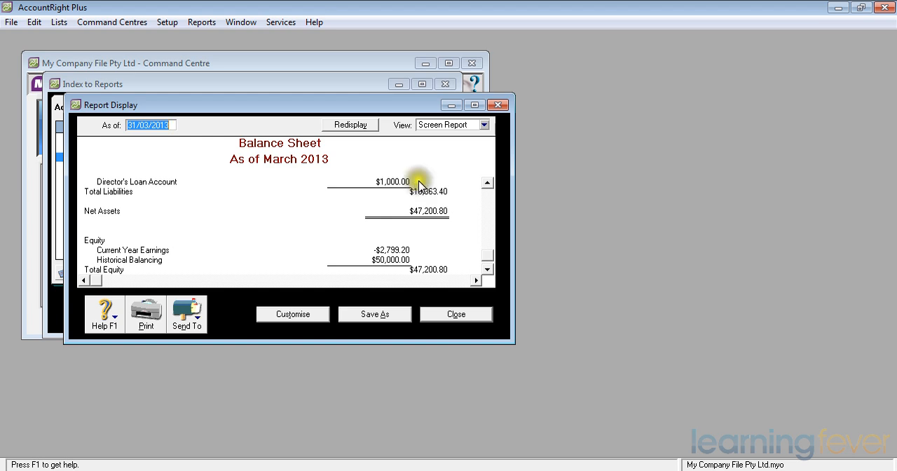
{"action": "mouse_move", "coordinate": [423, 181]}
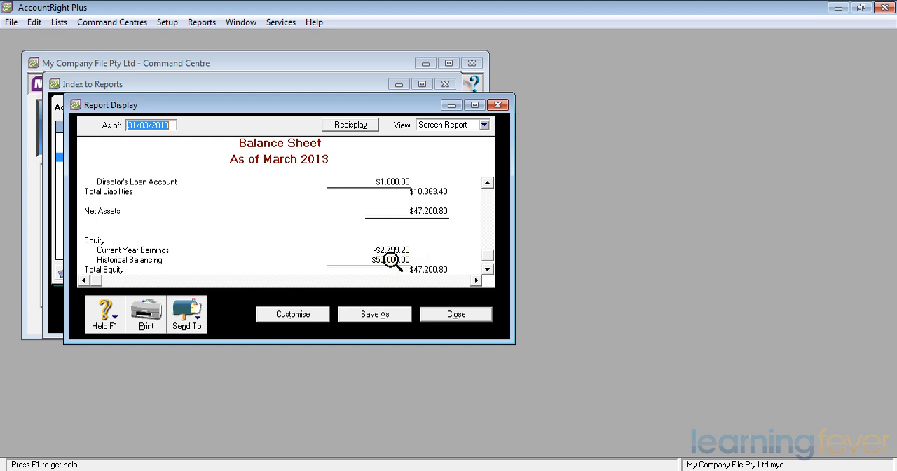
{"action": "mouse_move", "coordinate": [467, 273]}
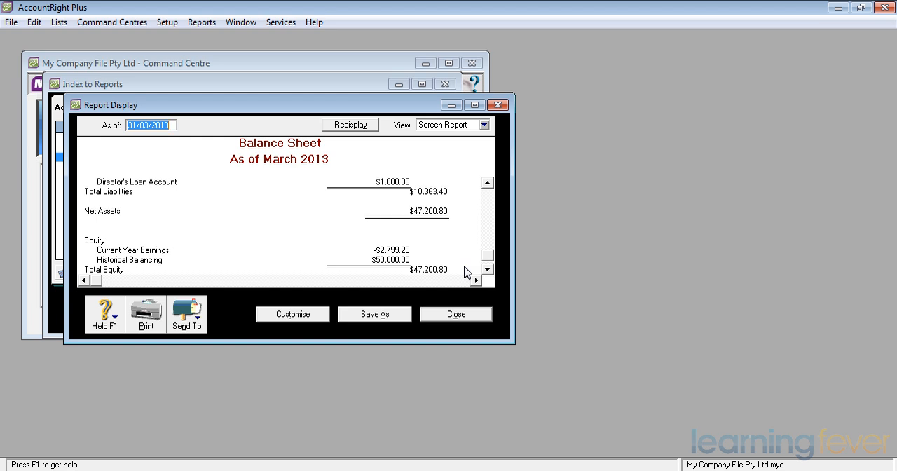
{"action": "mouse_move", "coordinate": [486, 268]}
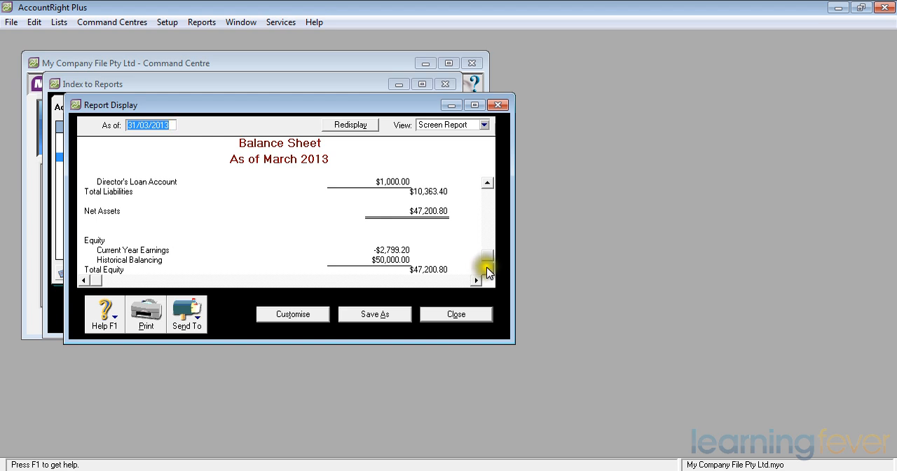
Scroll to the report's end, showing Total Equity of $47,200.80.
{"action": "scroll", "scroll_direction": "down", "scroll_amount": 3}
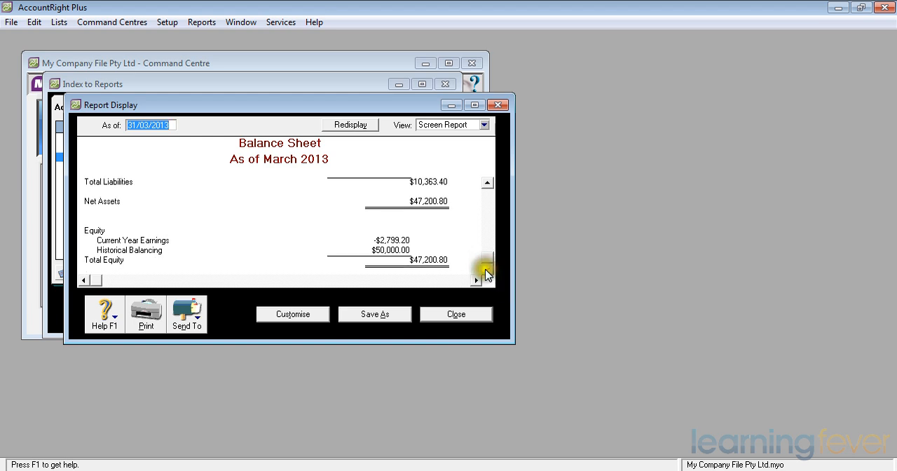
{"action": "mouse_move", "coordinate": [185, 319]}
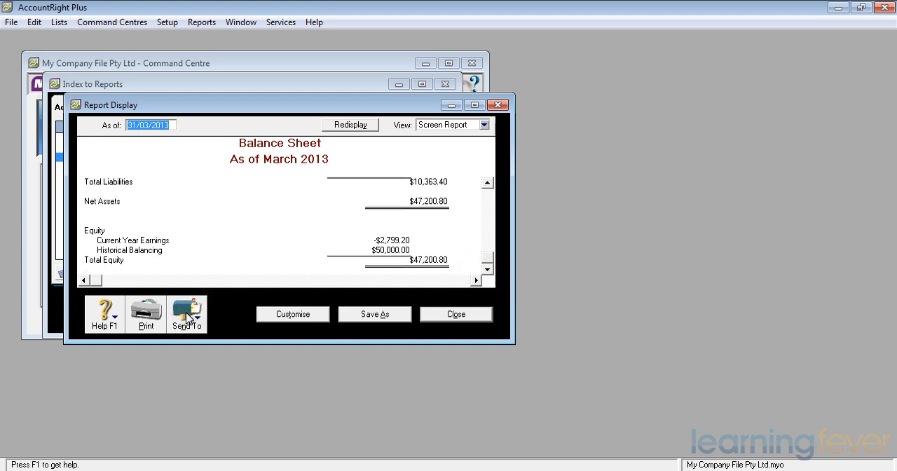